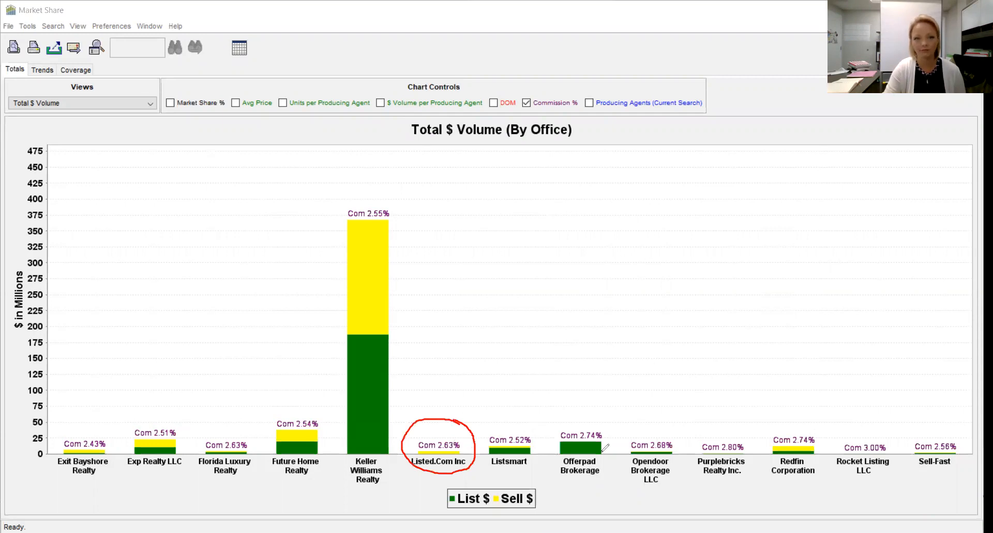
pyautogui.moveTo(398, 220)
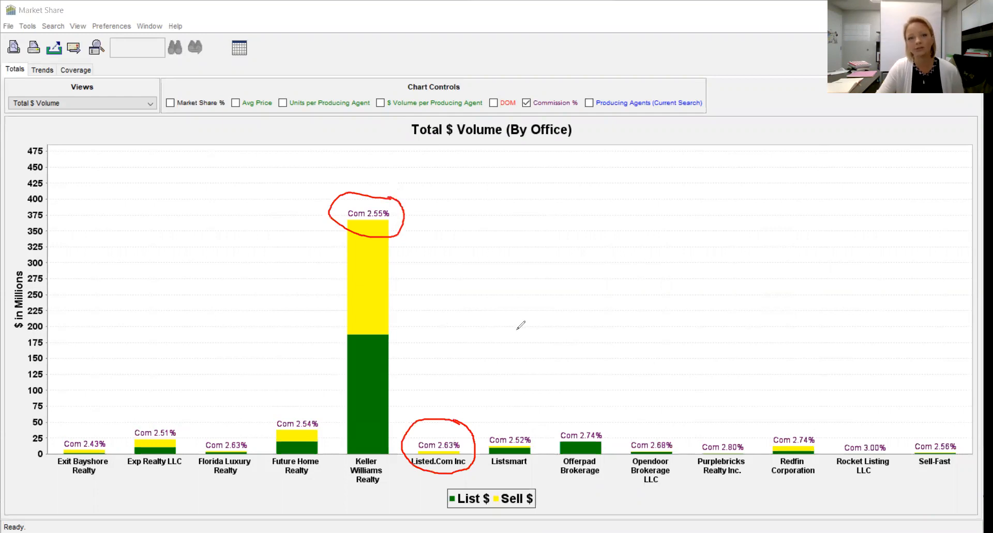
pyautogui.moveTo(470, 425)
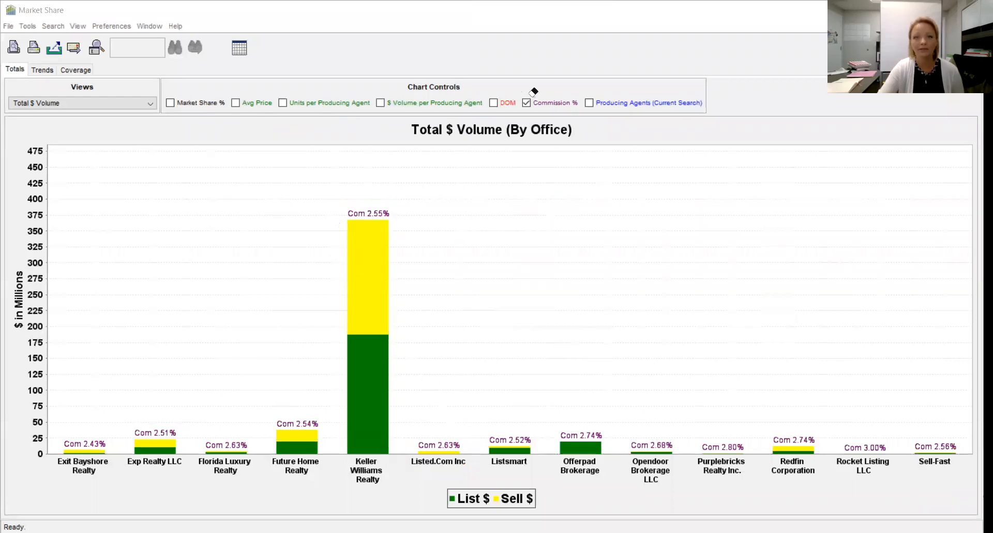
pyautogui.moveTo(513, 77)
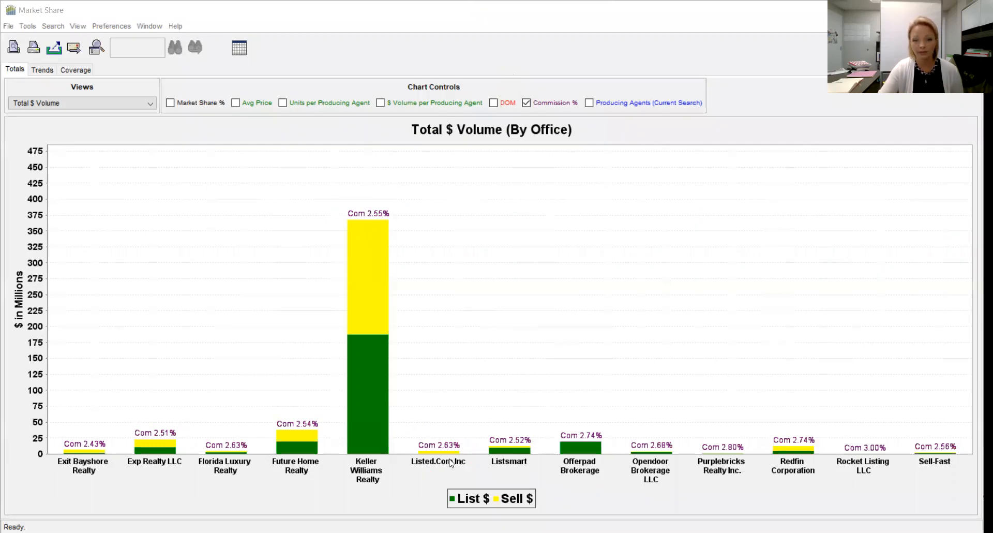
pyautogui.click(411, 442)
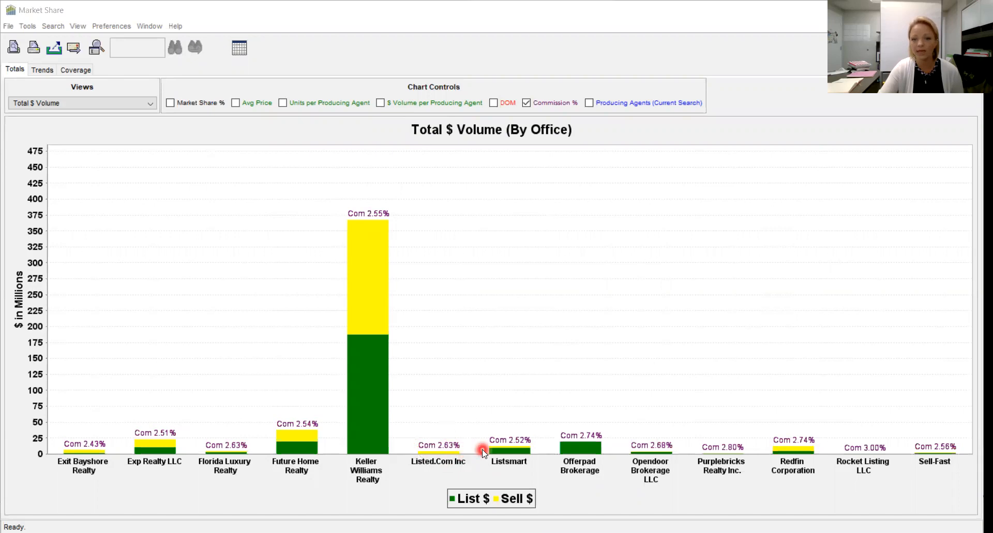
pyautogui.moveTo(516, 427)
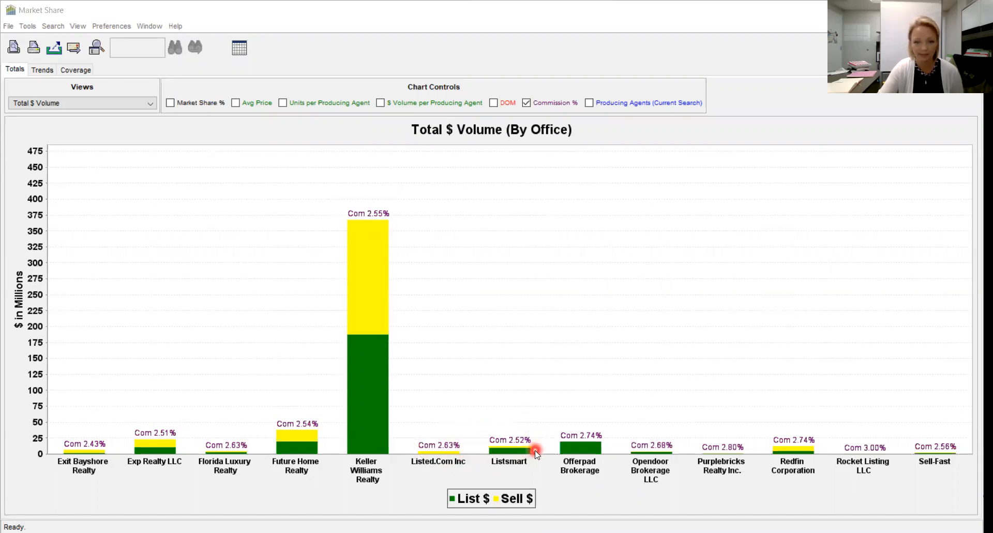
pyautogui.moveTo(360, 240)
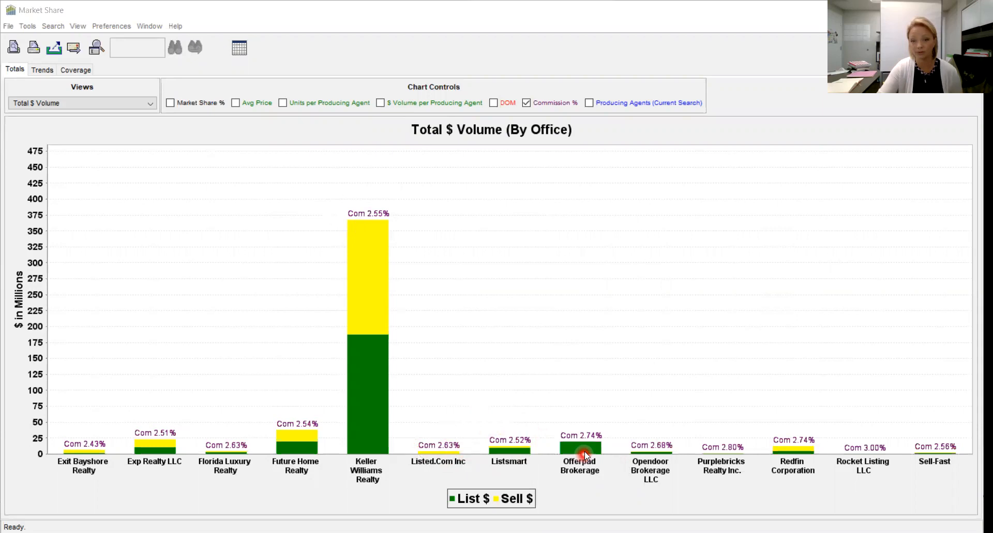
pyautogui.moveTo(626, 471)
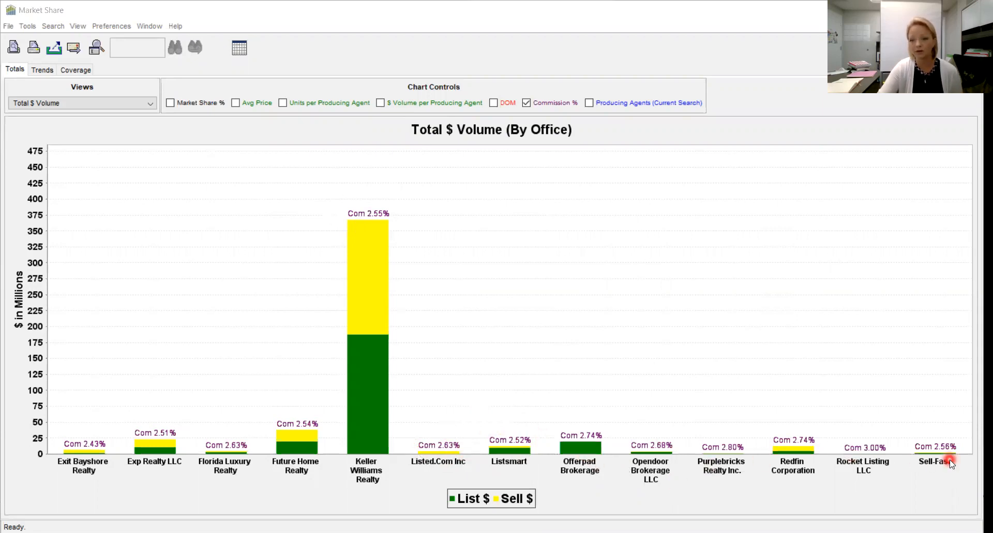
pyautogui.moveTo(708, 477)
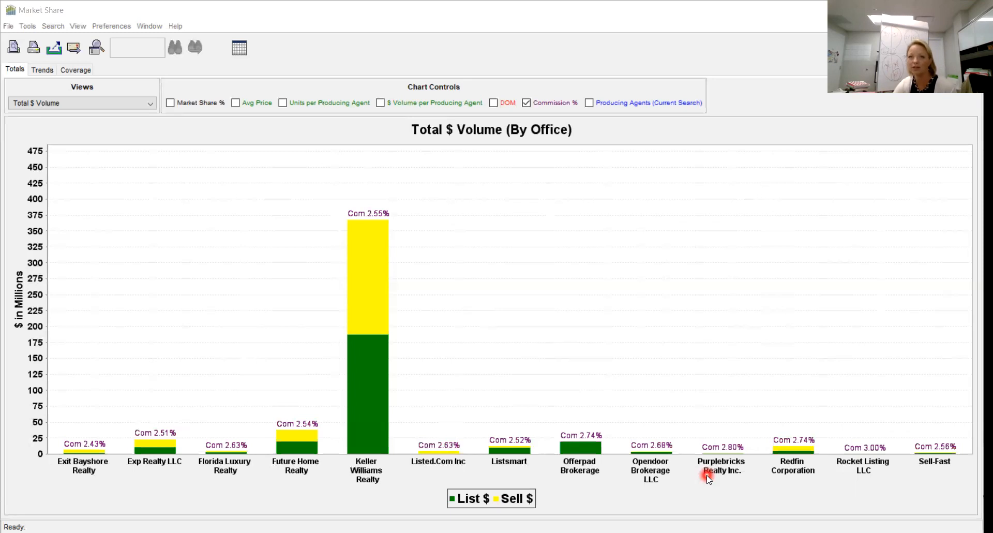
pyautogui.moveTo(706, 236)
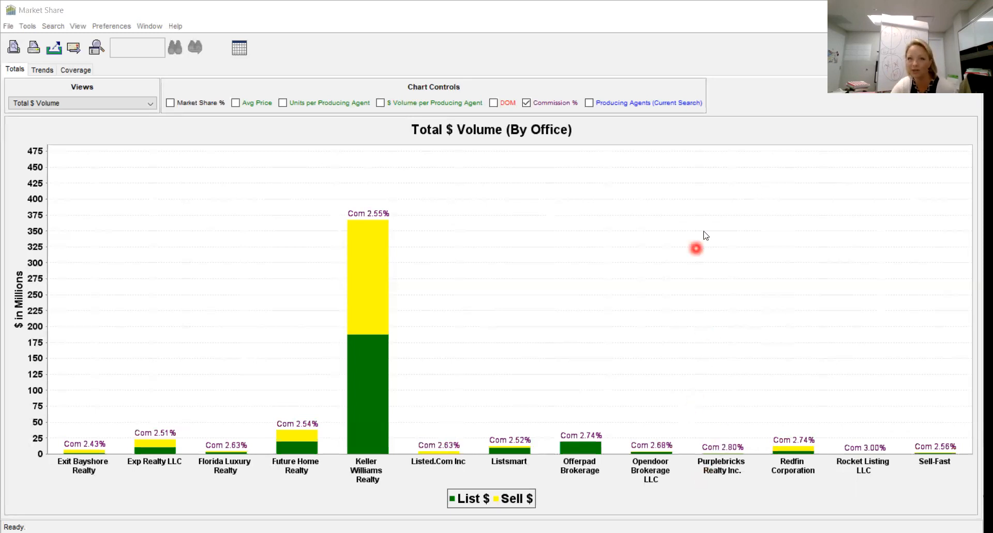
pyautogui.moveTo(207, 246)
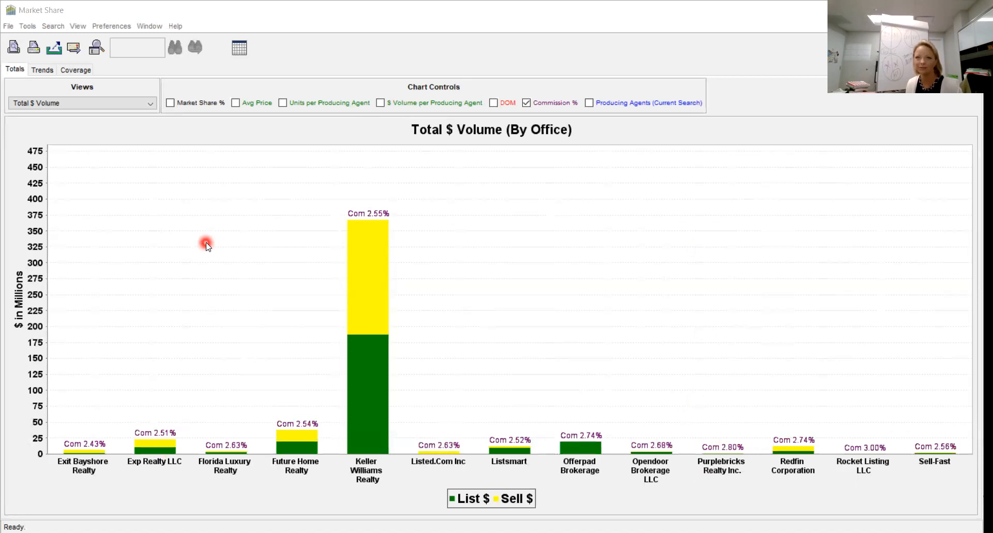
pyautogui.moveTo(758, 151)
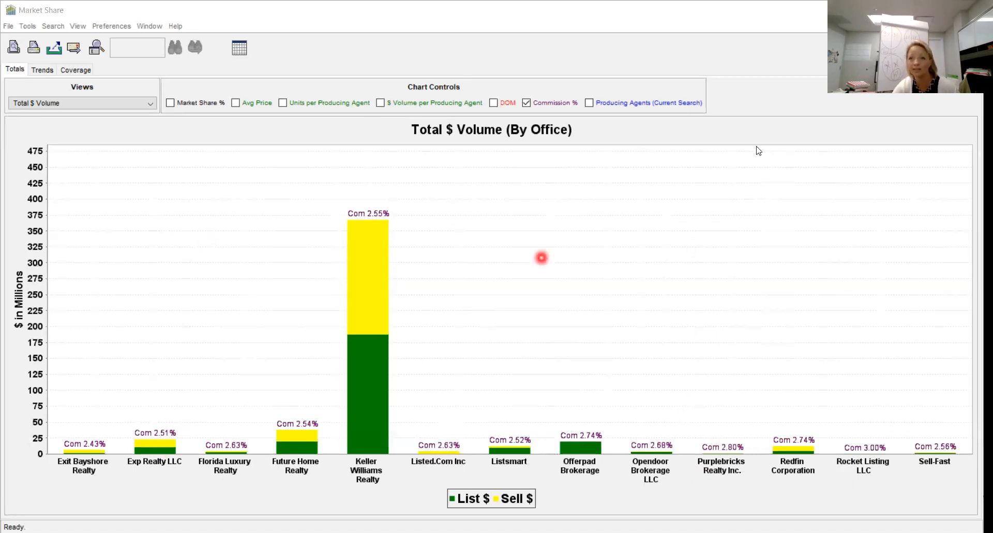